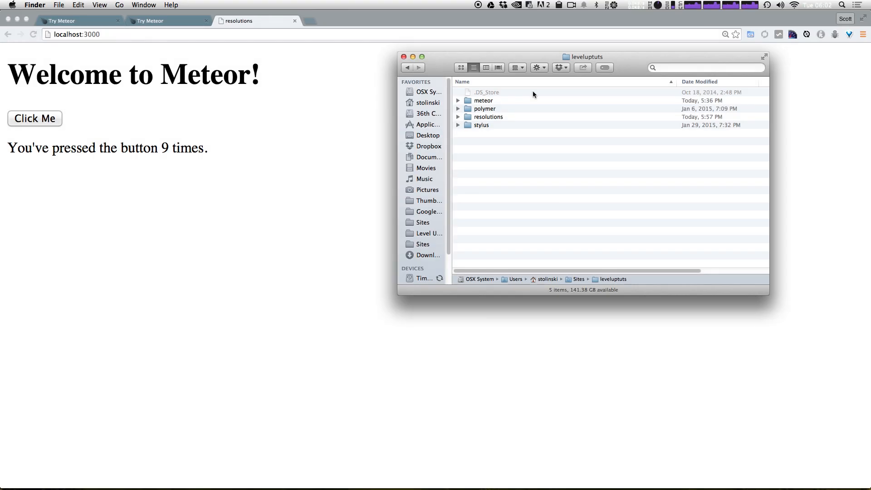
{"action": "mouse_move", "coordinate": [485, 114]}
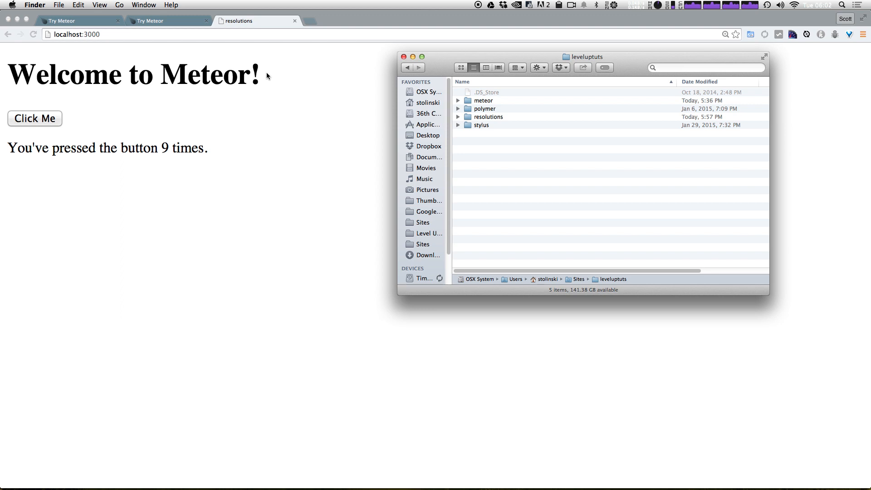
{"action": "mouse_move", "coordinate": [170, 76]}
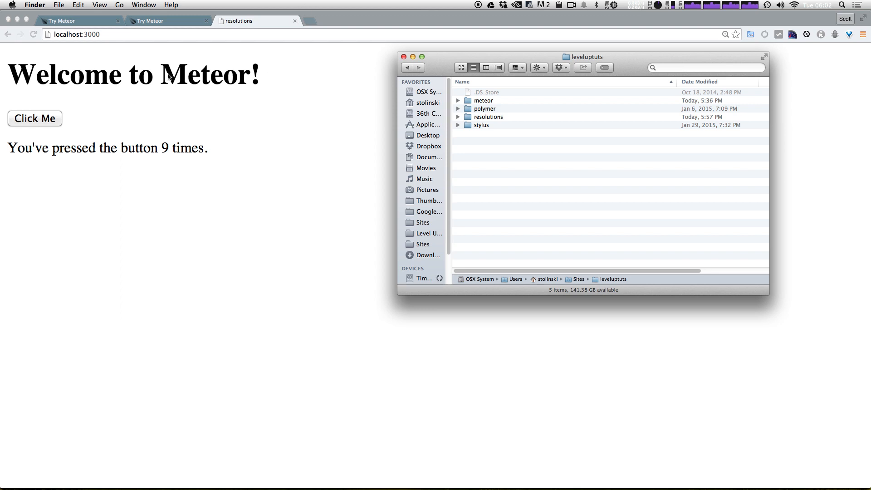
{"action": "mouse_move", "coordinate": [388, 140]}
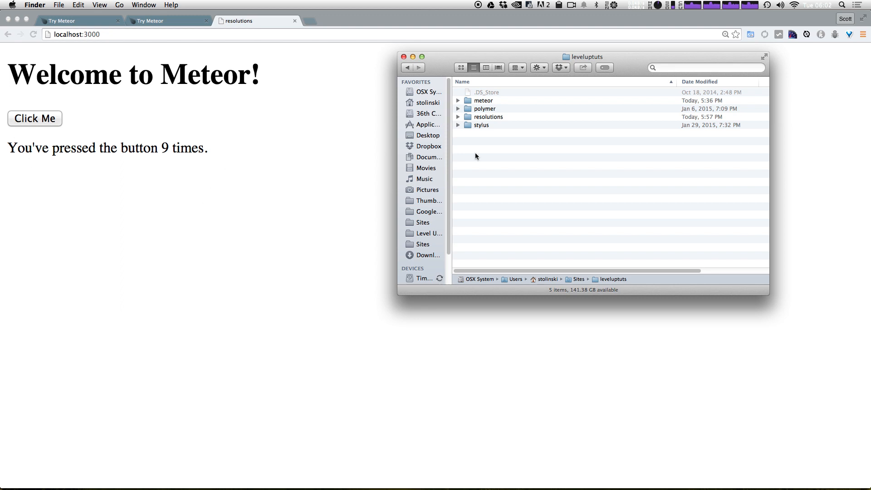
- Select the resolutions project folder inside leveluptuts in Finder
{"action": "left_click", "coordinate": [488, 117]}
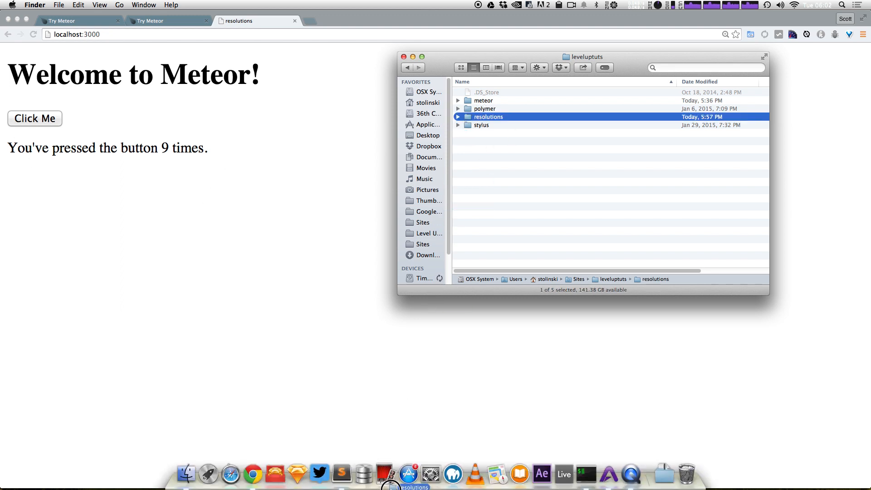
- Load the resolutions project in Sublime Text and expand its hidden .meteor folder
{"action": "left_click", "coordinate": [384, 473]}
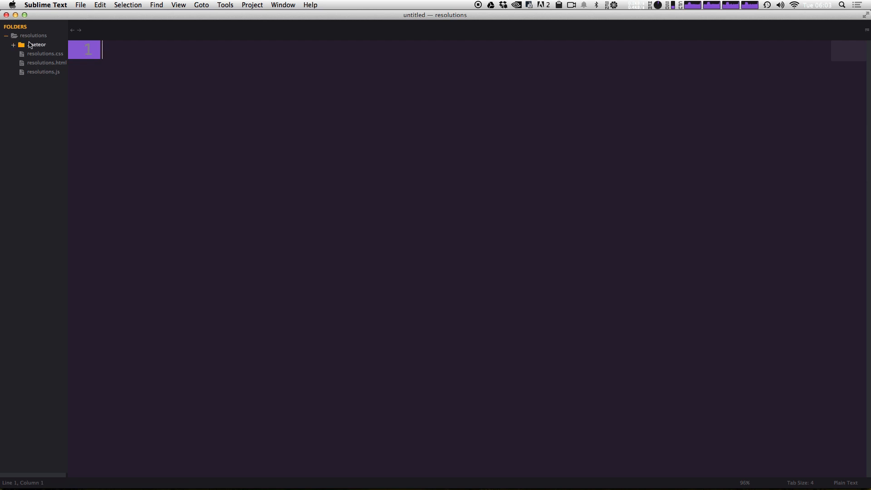
{"action": "left_click", "coordinate": [36, 45]}
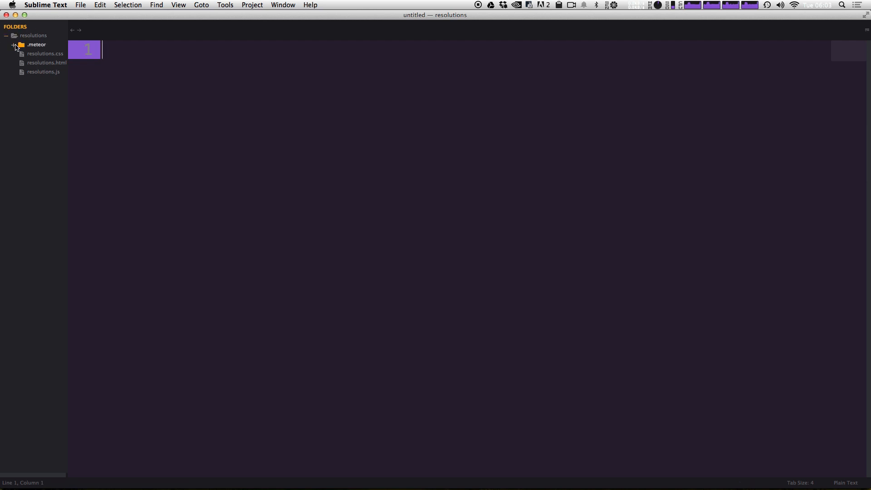
{"action": "left_click", "coordinate": [15, 45]}
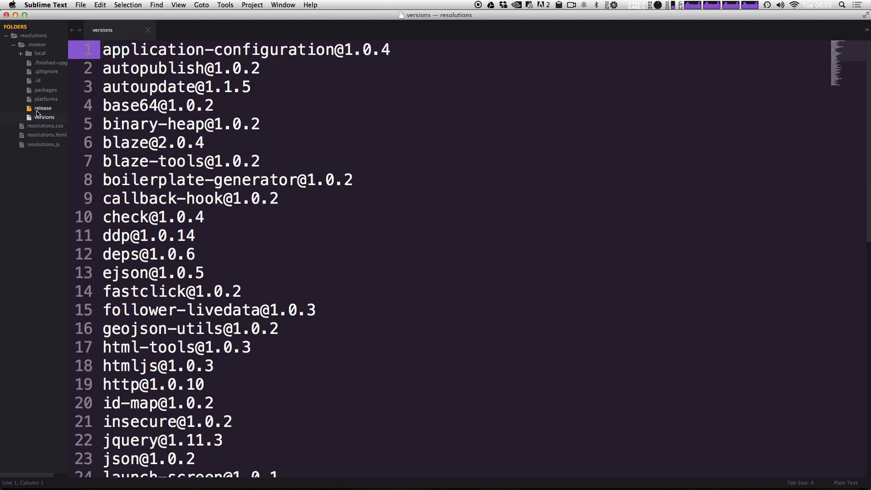
- Review the versions file, highlighting the underscore and autopublish package entries
{"action": "scroll", "scroll_direction": "down", "scroll_amount": 3}
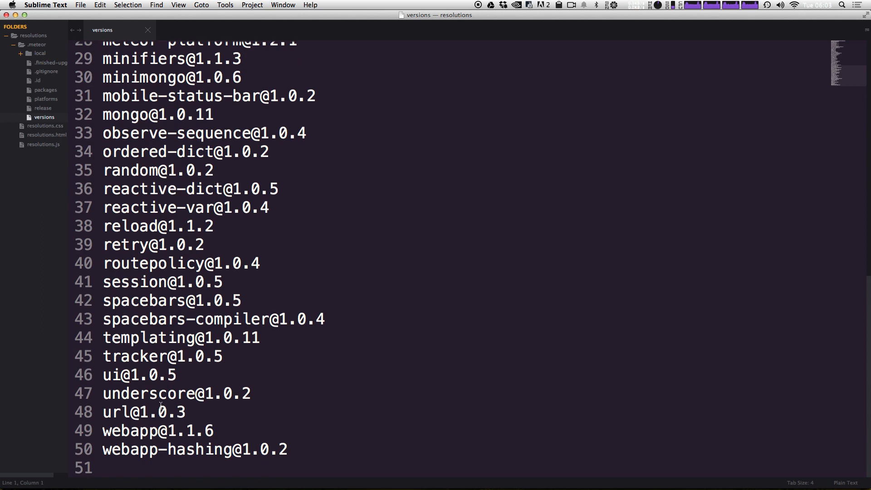
{"action": "double_click", "coordinate": [148, 393]}
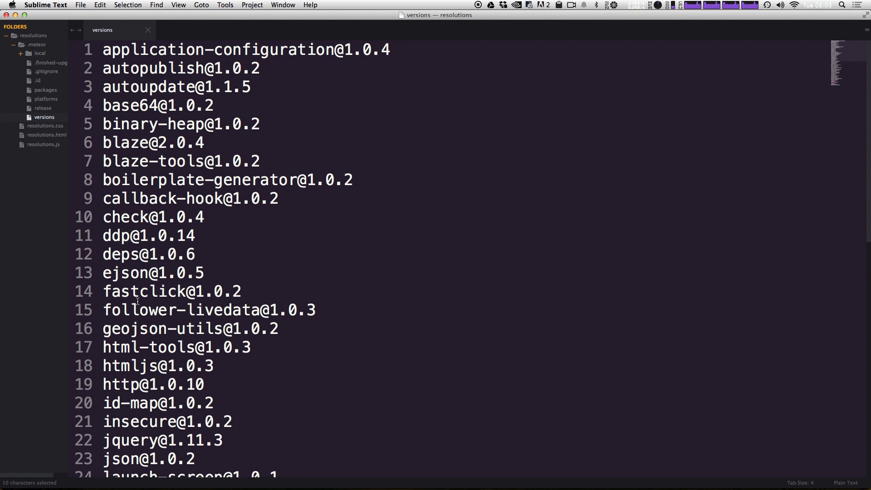
{"action": "double_click", "coordinate": [125, 142]}
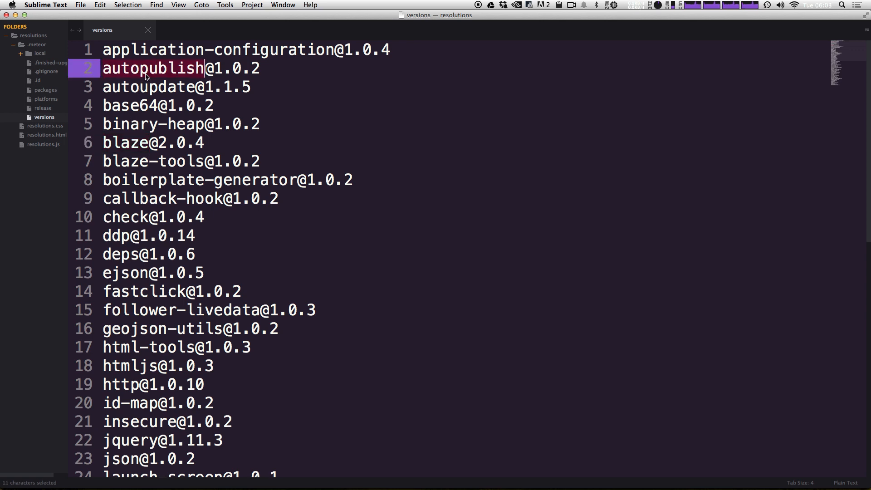
{"action": "mouse_move", "coordinate": [303, 237]}
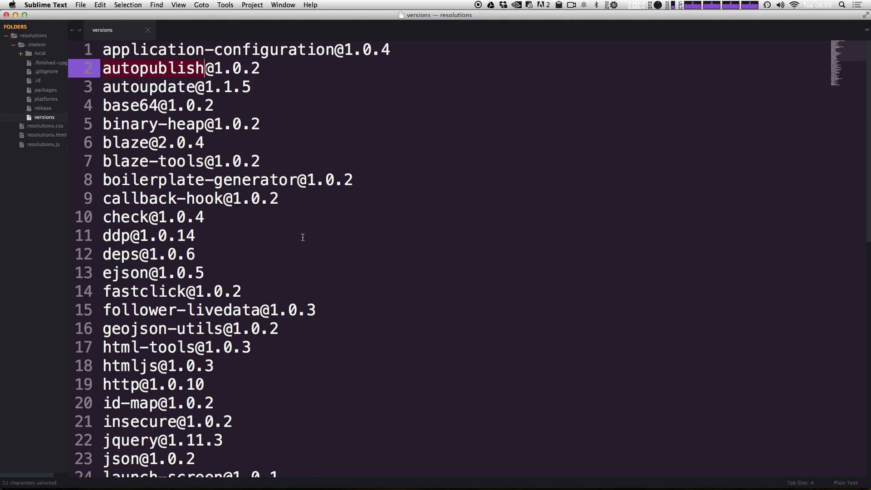
{"action": "mouse_move", "coordinate": [242, 94]}
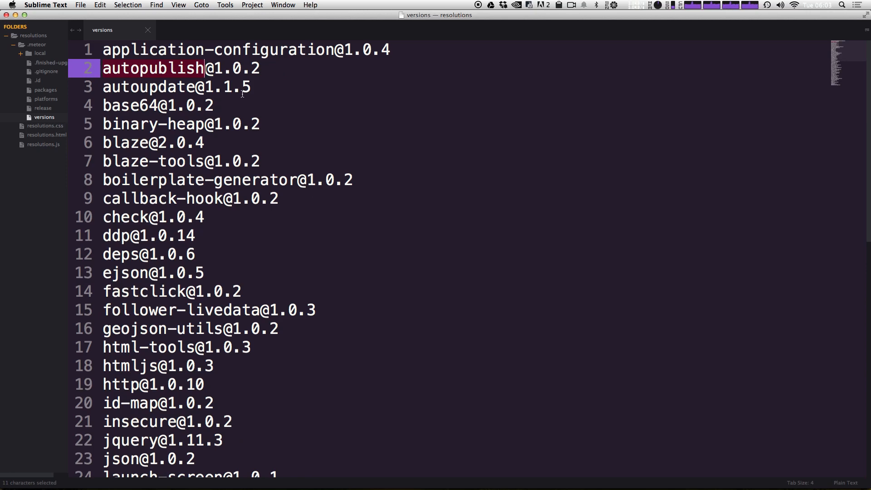
{"action": "mouse_move", "coordinate": [281, 128]}
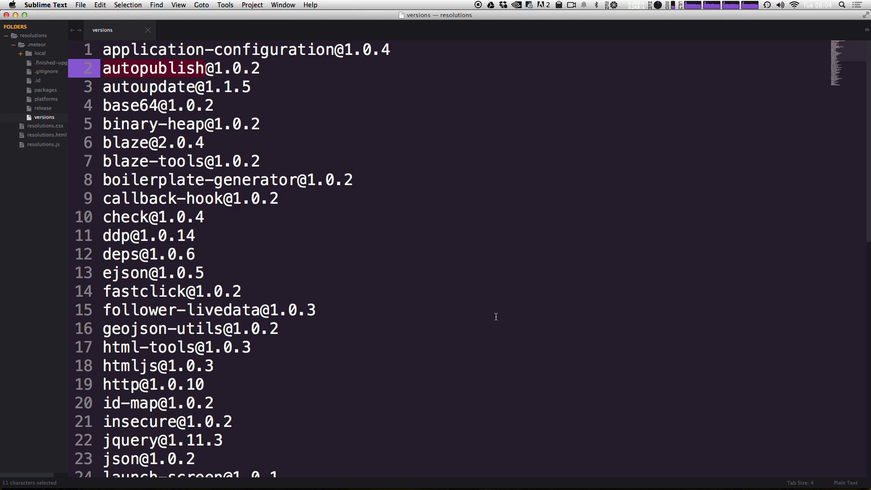
{"action": "scroll", "scroll_direction": "down", "scroll_amount": 3}
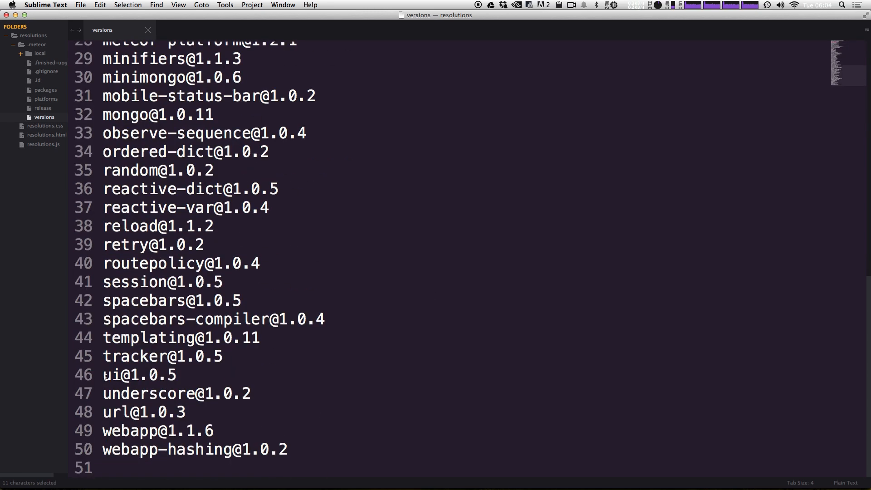
{"action": "double_click", "coordinate": [148, 392]}
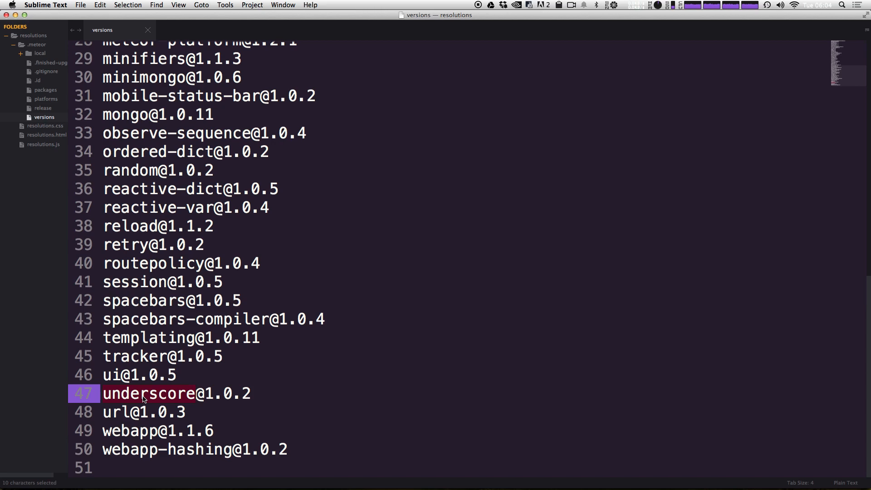
{"action": "scroll", "scroll_direction": "up", "scroll_amount": 3}
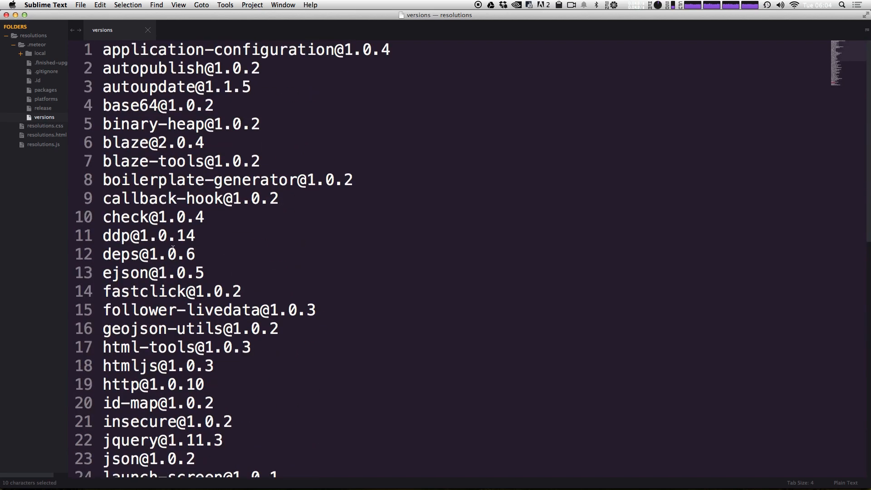
- Browse .meteor's release, packages and .finished-upgraders files and the local build's server main.js
{"action": "left_click", "coordinate": [43, 108]}
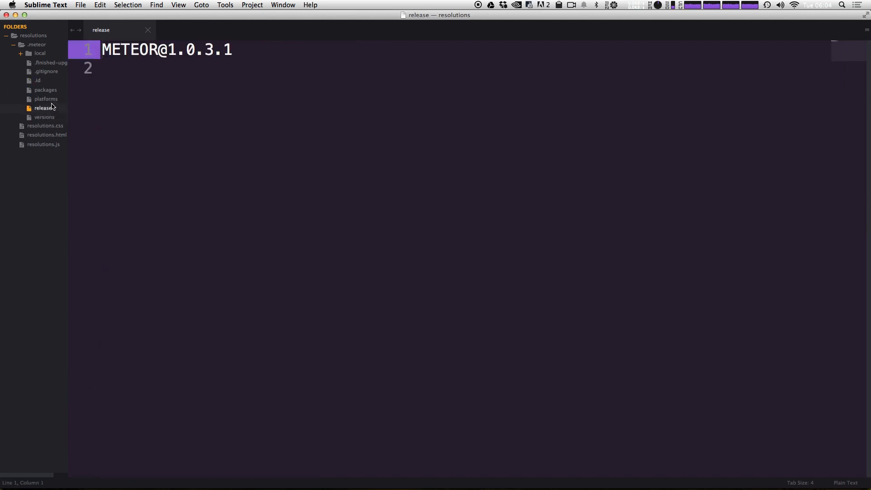
{"action": "left_click", "coordinate": [45, 90]}
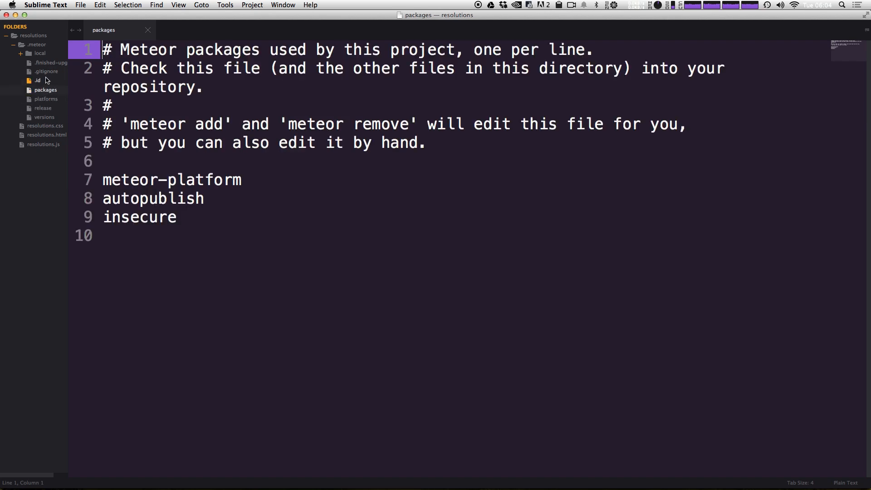
{"action": "left_click", "coordinate": [50, 63]}
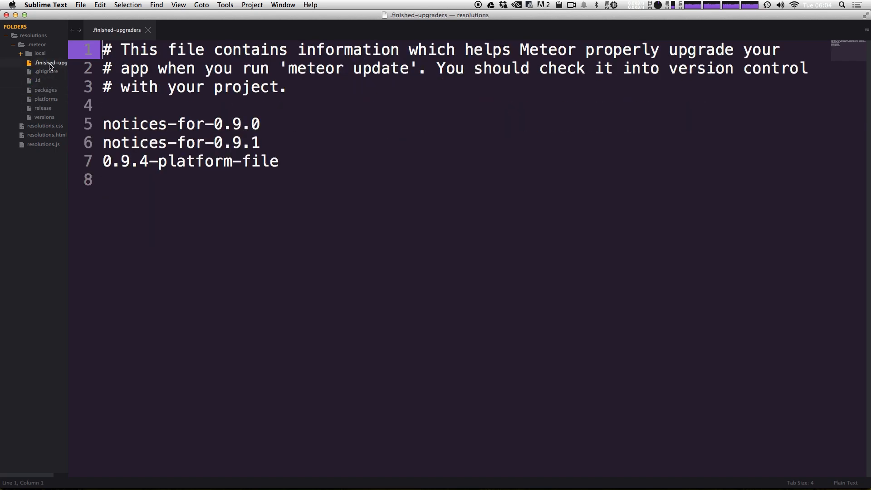
{"action": "left_click", "coordinate": [39, 53]}
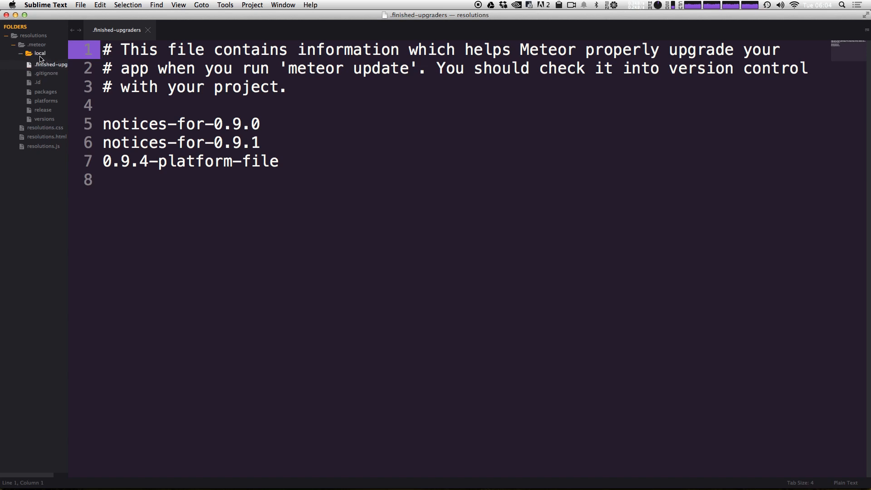
{"action": "left_click", "coordinate": [39, 52]}
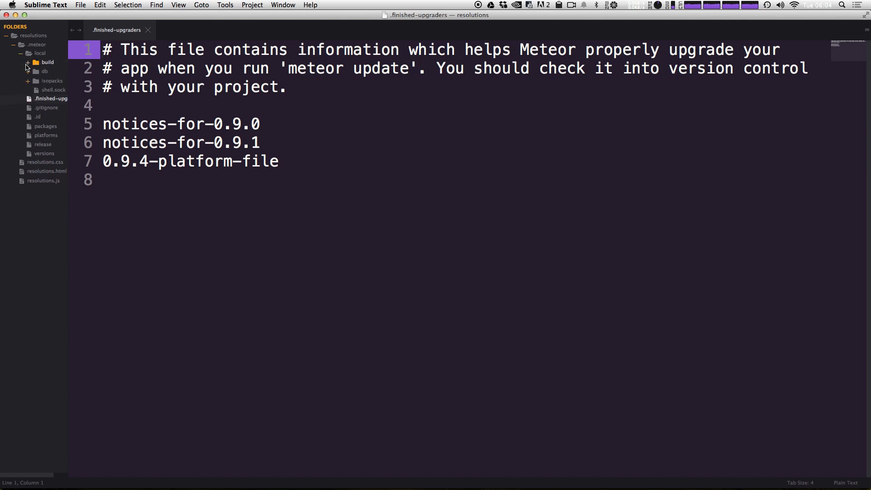
{"action": "left_click", "coordinate": [27, 61]}
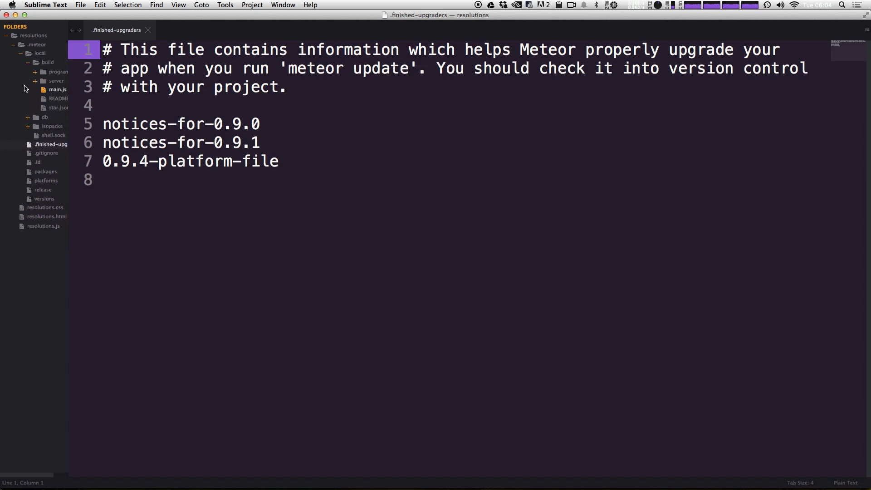
{"action": "left_click", "coordinate": [56, 89]}
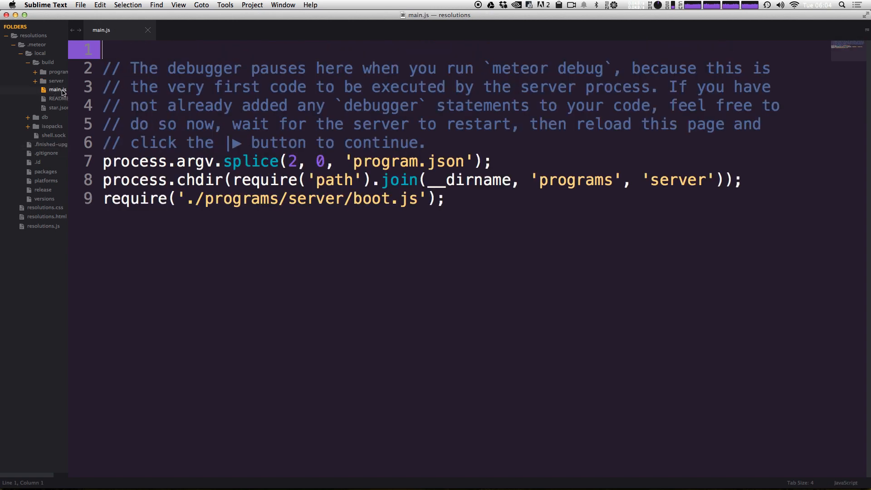
- Collapse the build, local and .meteor folders, leaving only resolutions.css, .html and .js listed
{"action": "left_click", "coordinate": [58, 98]}
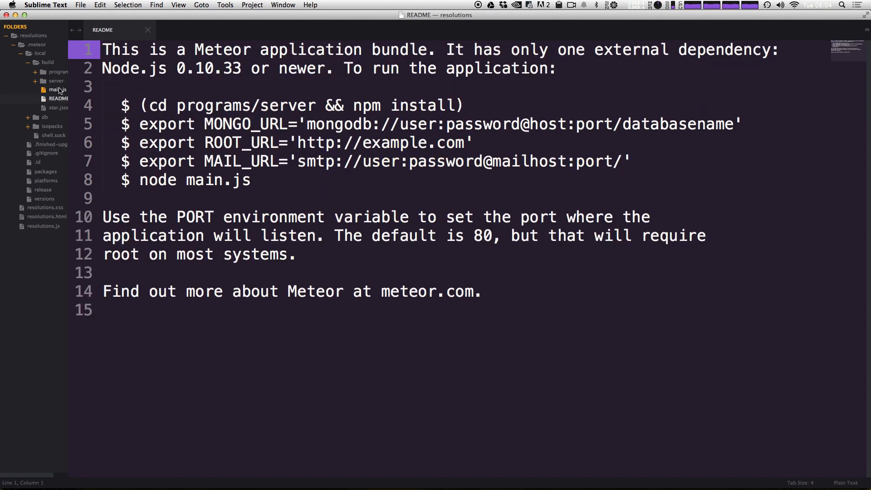
{"action": "left_click", "coordinate": [39, 52]}
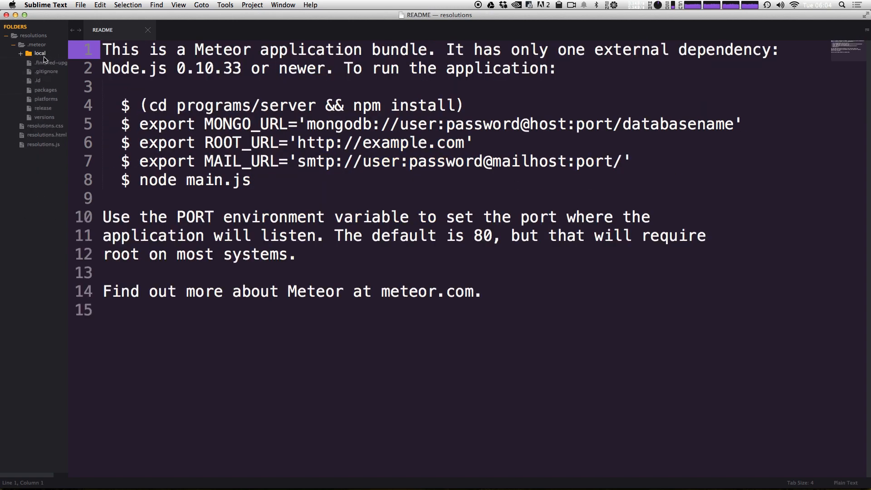
{"action": "left_click", "coordinate": [36, 44]}
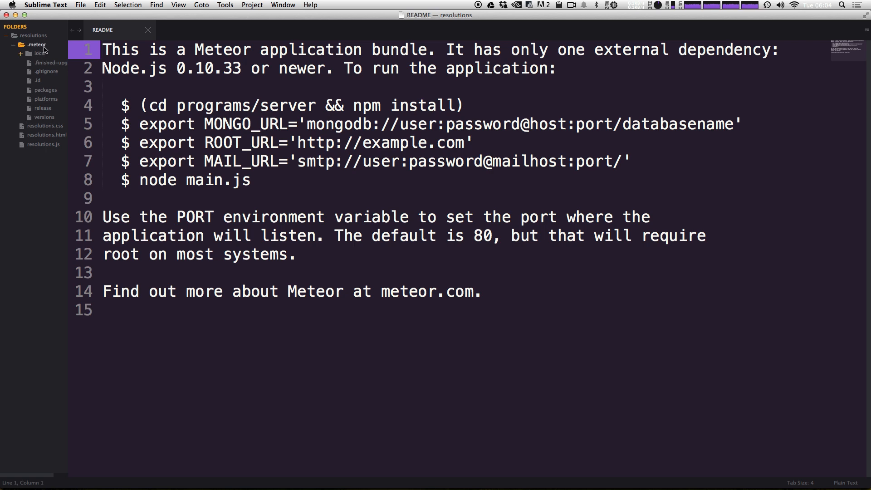
{"action": "left_click", "coordinate": [36, 45]}
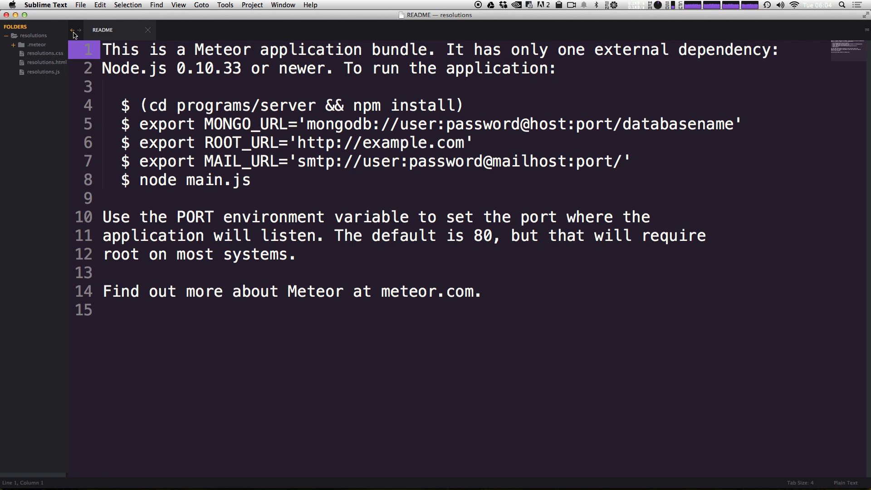
{"action": "left_click", "coordinate": [148, 29]}
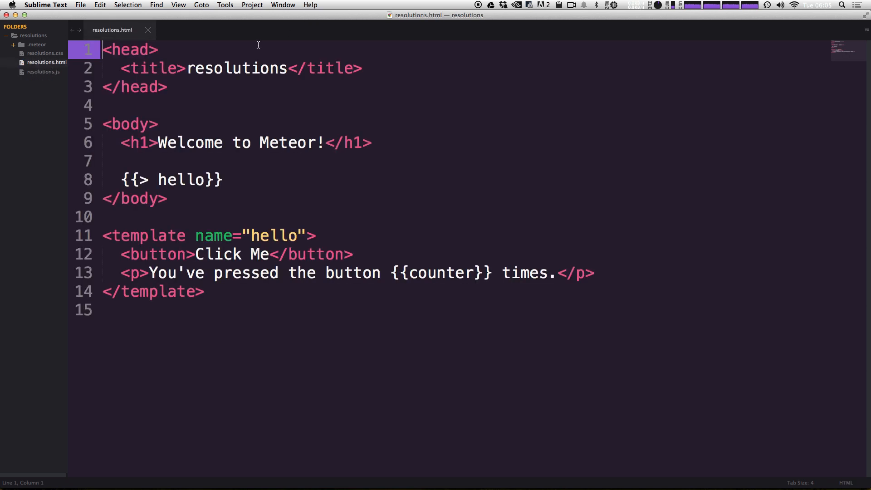
{"action": "mouse_move", "coordinate": [316, 101]}
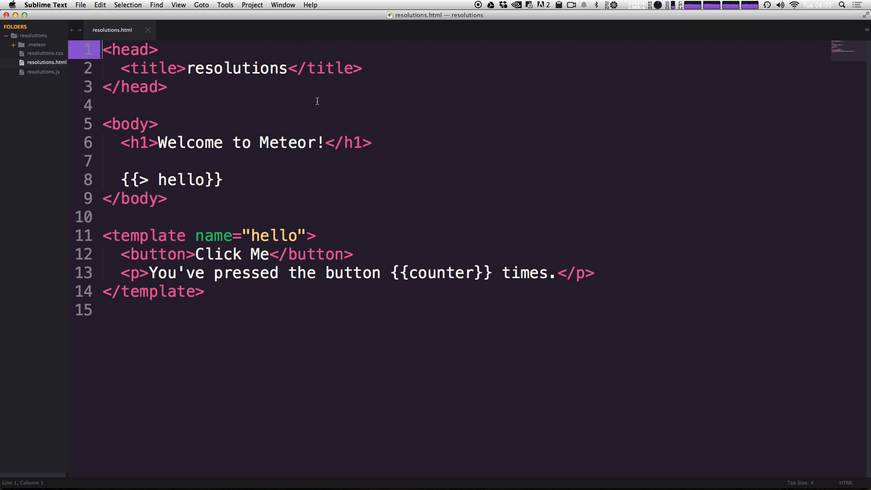
{"action": "mouse_move", "coordinate": [213, 194]}
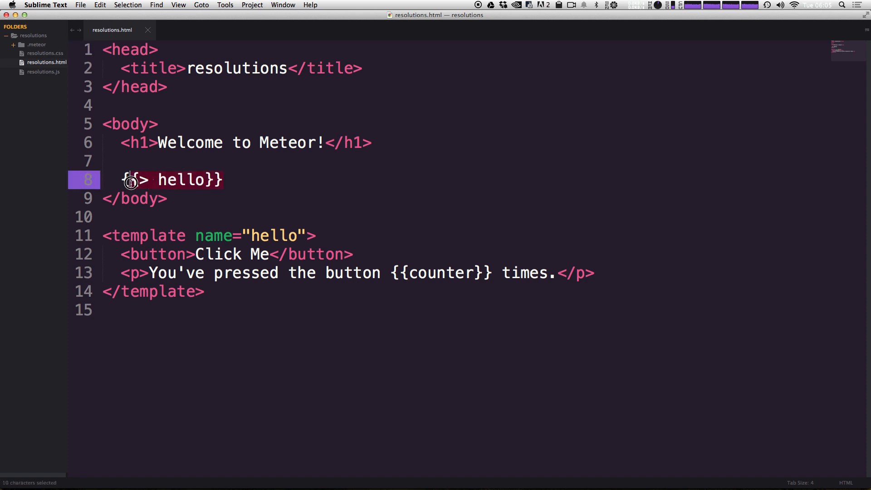
- Select the {{> hello}} template inclusion in resolutions.html's body
{"action": "type", "text": "{"}
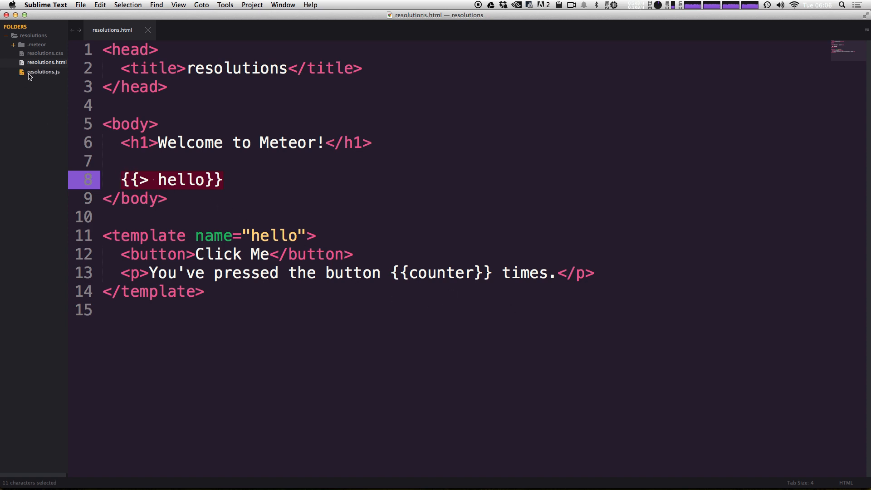
- In resolutions.css, try a body rule with background red, save, then remove it leaving only the comment
{"action": "left_click", "coordinate": [44, 52]}
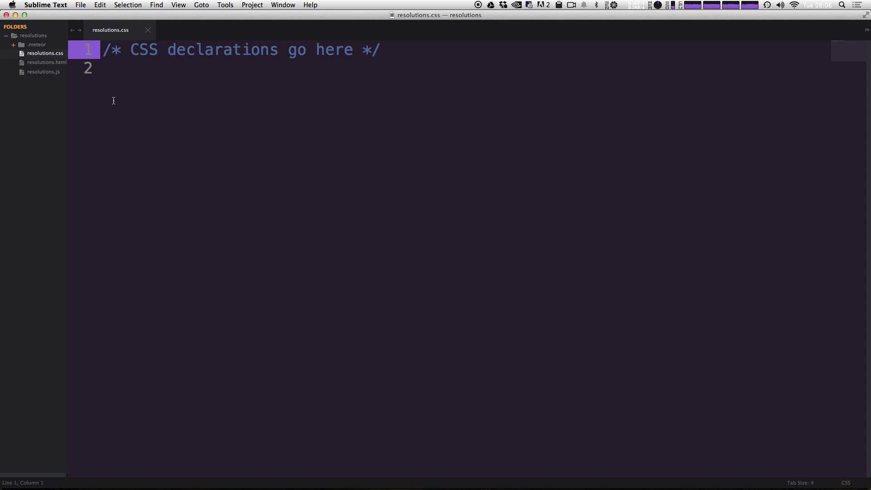
{"action": "key", "text": "cmd+a"}
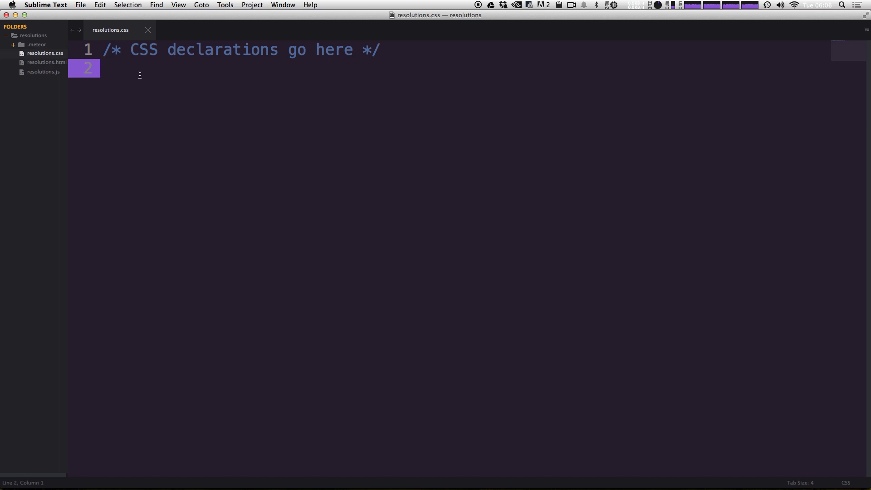
{"action": "type", "text": "body {}"}
{"action": "type", "text": "background: #FFF;"}
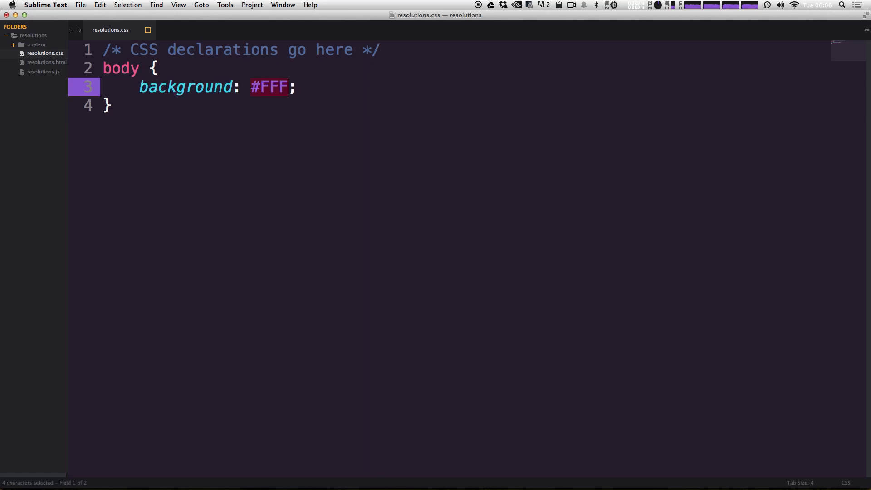
{"action": "type", "text": "red"}
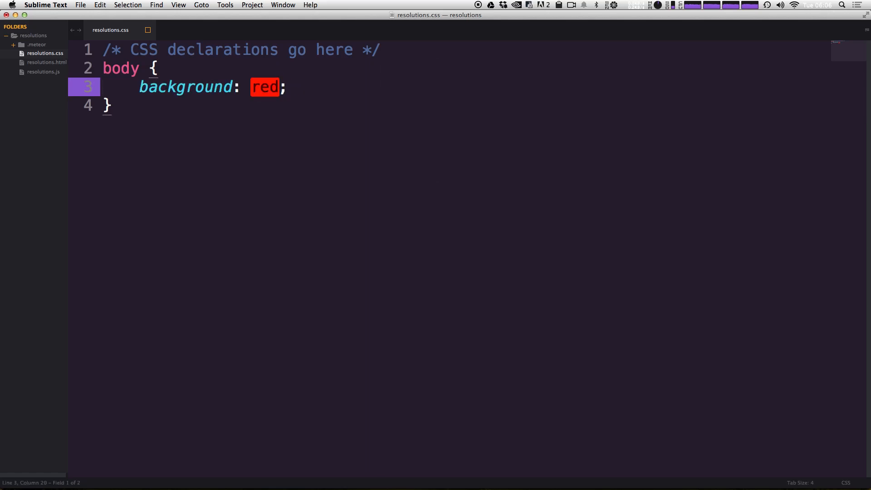
{"action": "key", "text": "cmd+s"}
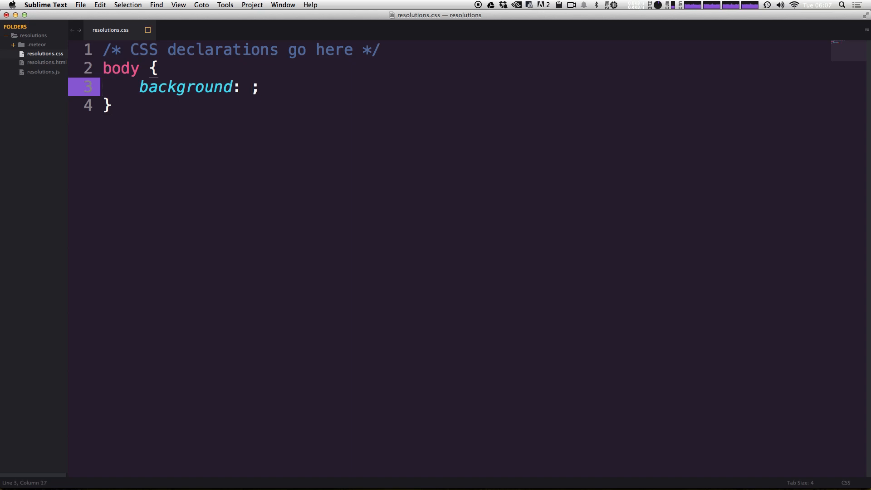
{"action": "type", "text": "b"}
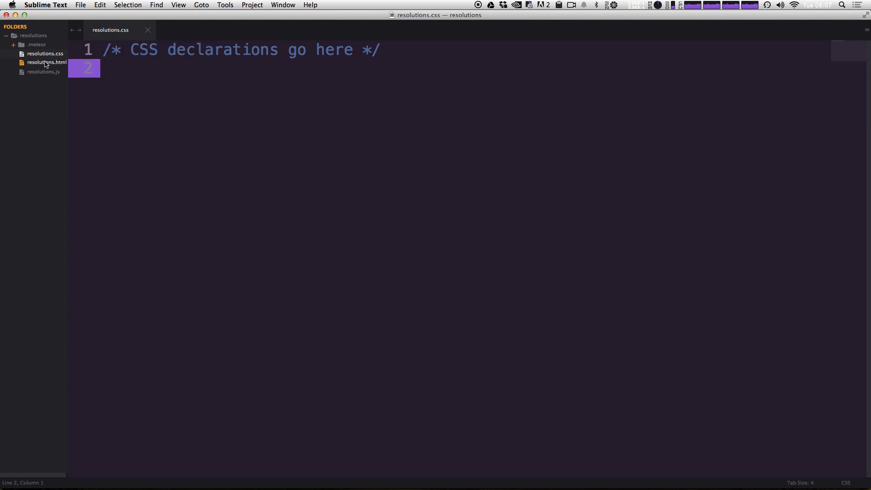
{"action": "left_click", "coordinate": [46, 63]}
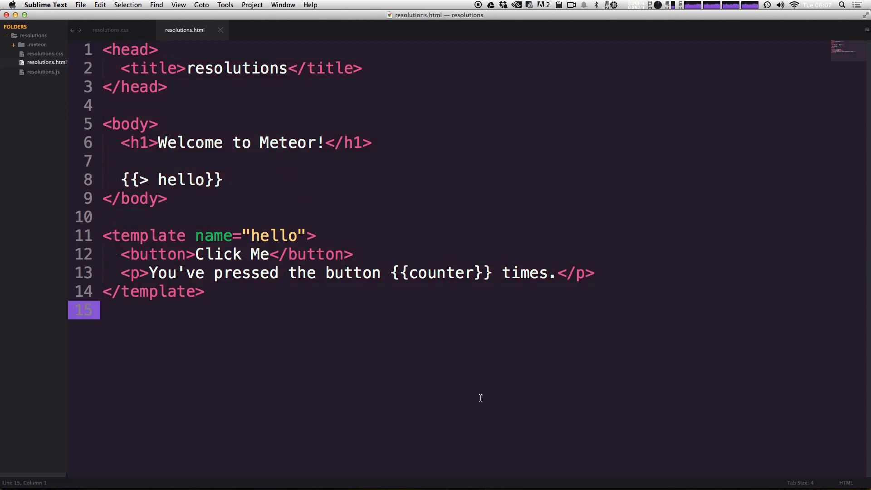
{"action": "left_click", "coordinate": [364, 273]}
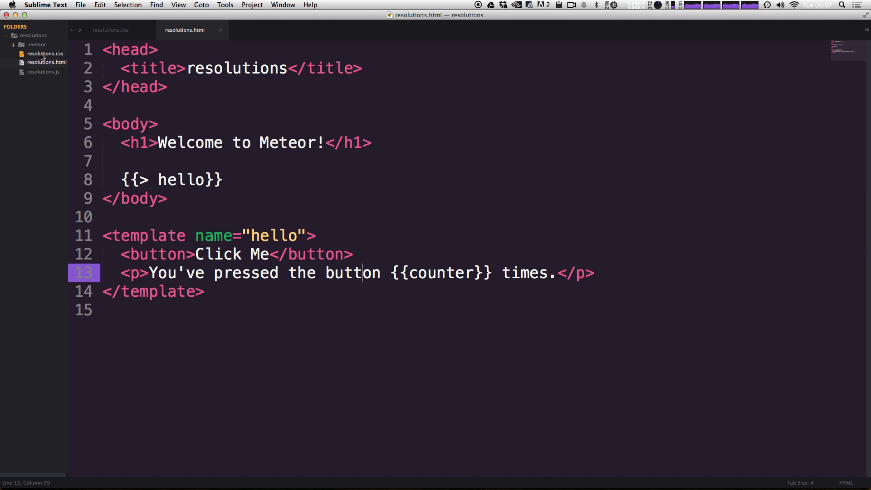
{"action": "left_click", "coordinate": [46, 54]}
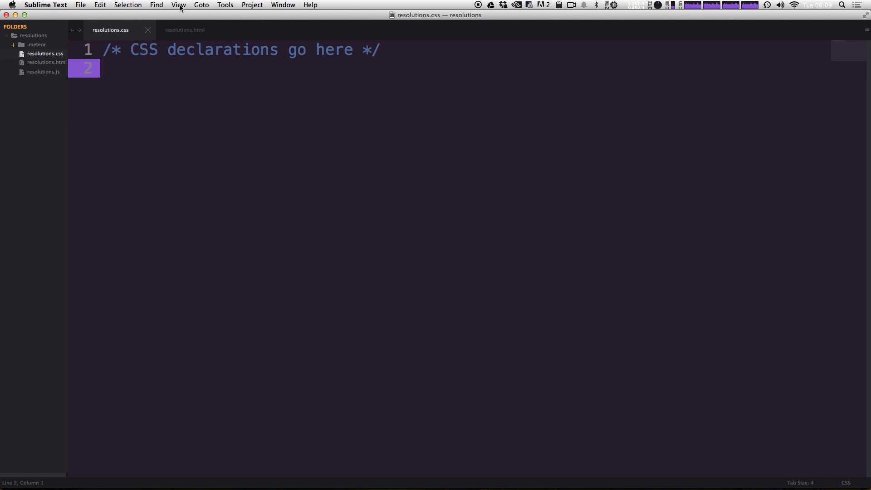
{"action": "mouse_move", "coordinate": [213, 110]}
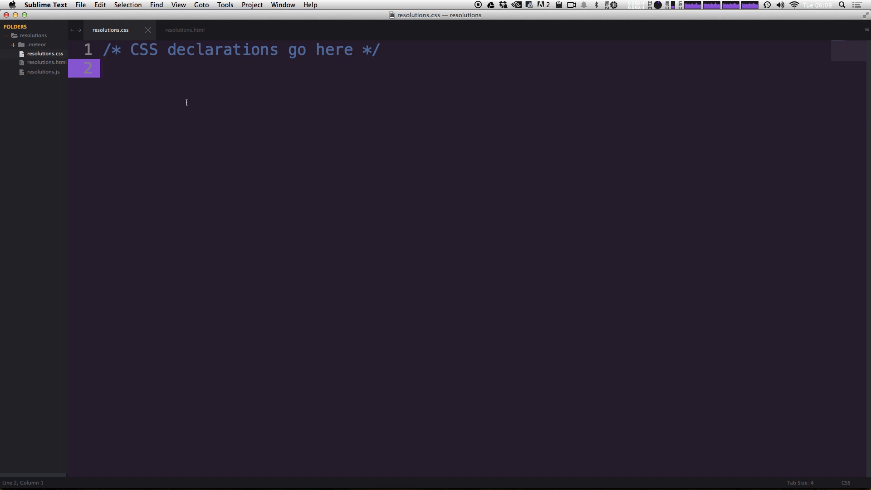
{"action": "mouse_move", "coordinate": [153, 121]}
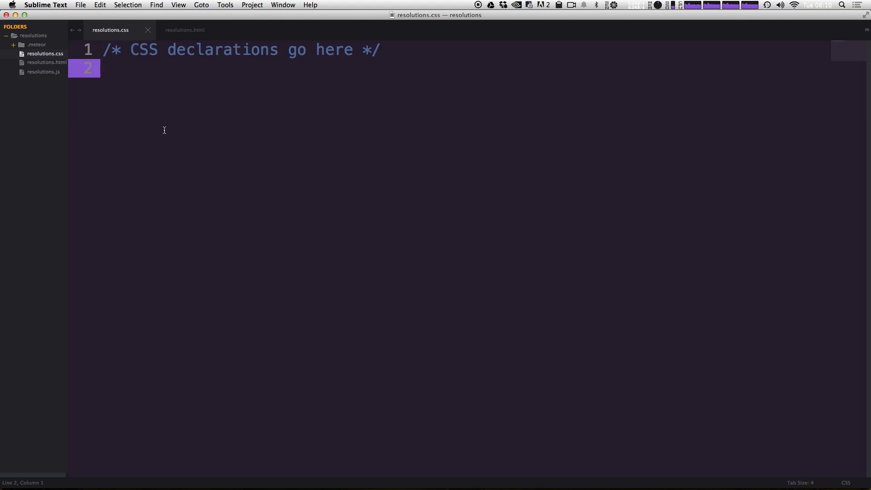
{"action": "mouse_move", "coordinate": [243, 85]}
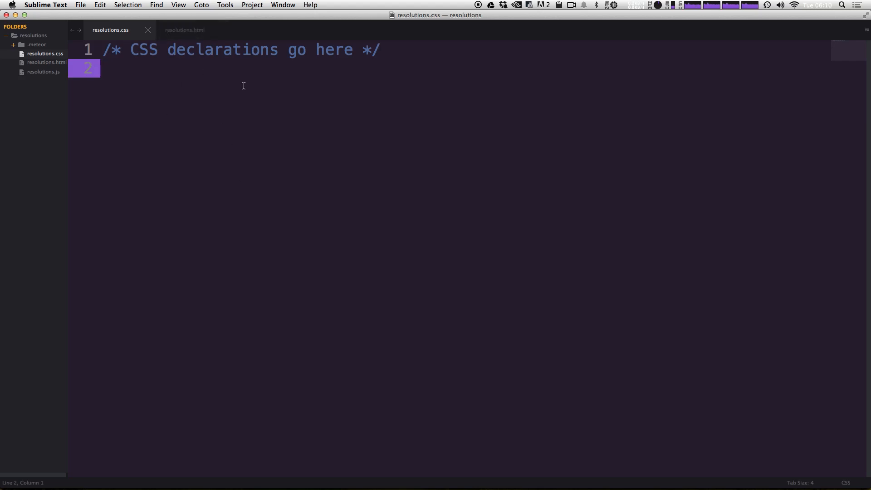
{"action": "mouse_move", "coordinate": [223, 77]}
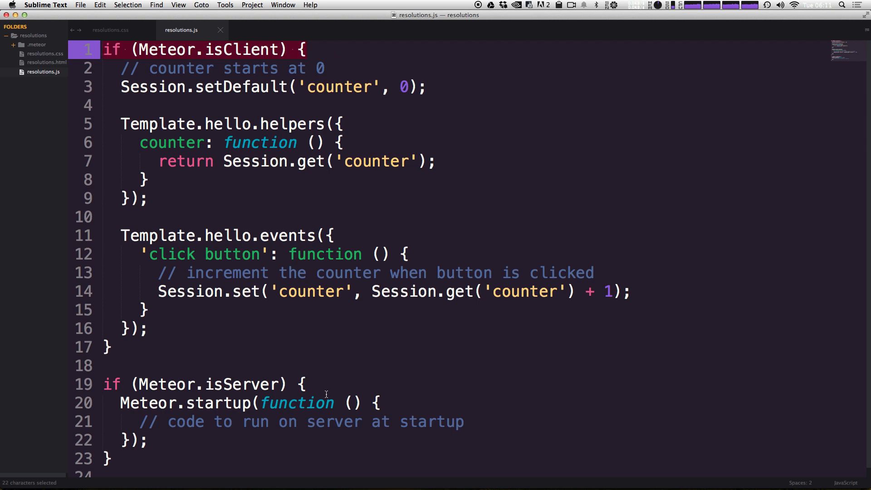
{"action": "left_click", "coordinate": [199, 383]}
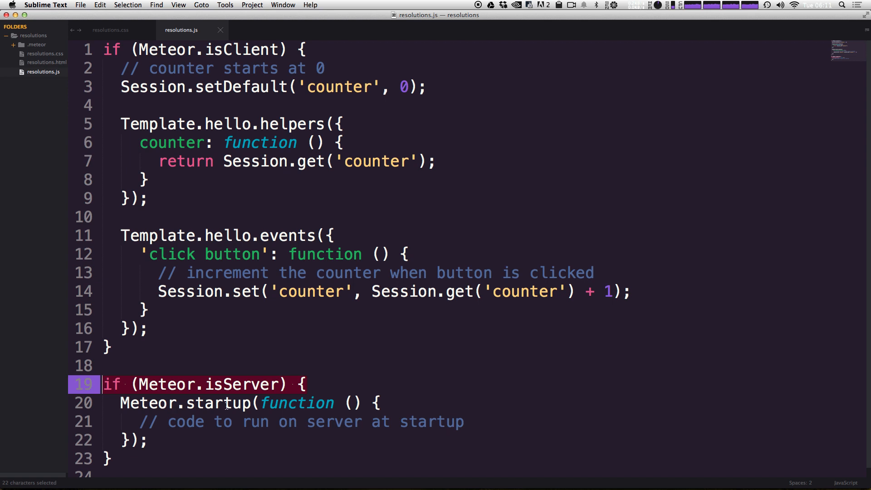
{"action": "double_click", "coordinate": [181, 422]}
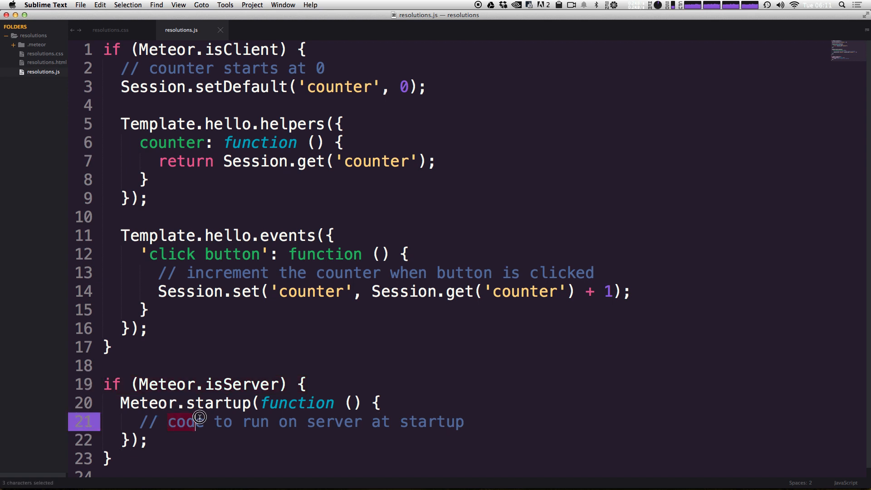
{"action": "left_click_drag", "start_coordinate": [200, 421], "coordinate": [458, 421]}
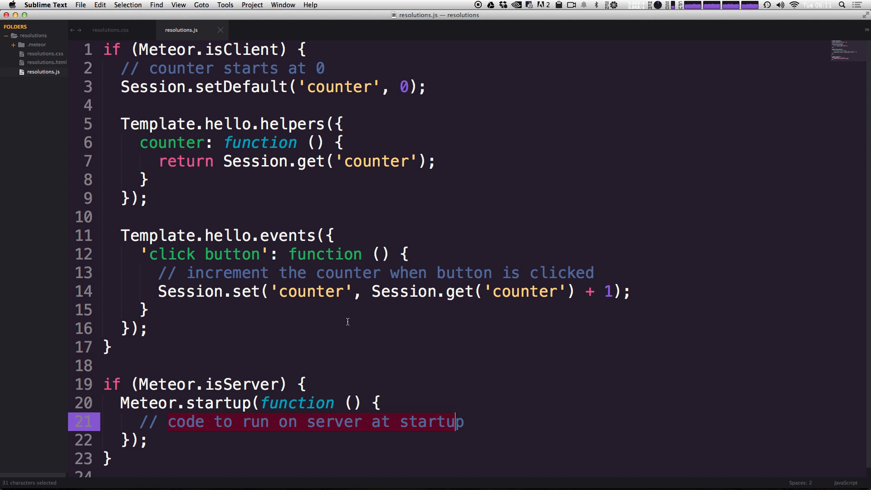
{"action": "mouse_move", "coordinate": [290, 251]}
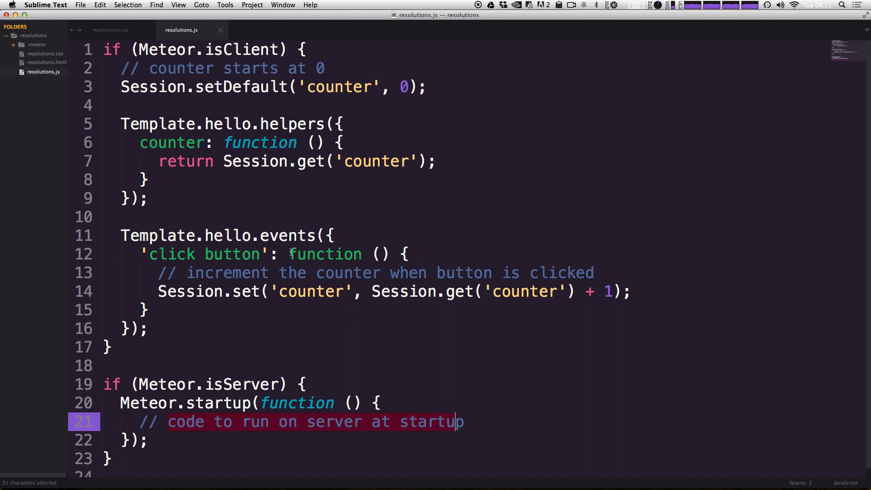
{"action": "double_click", "coordinate": [152, 87]}
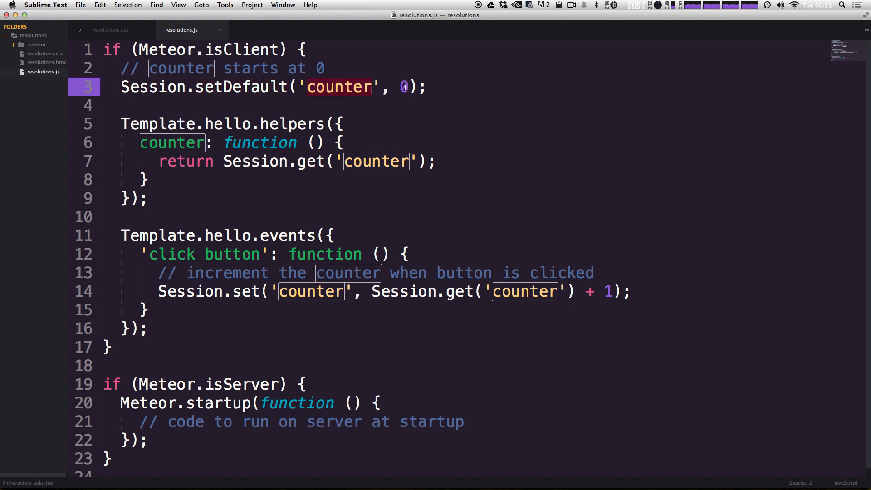
{"action": "left_click", "coordinate": [321, 68]}
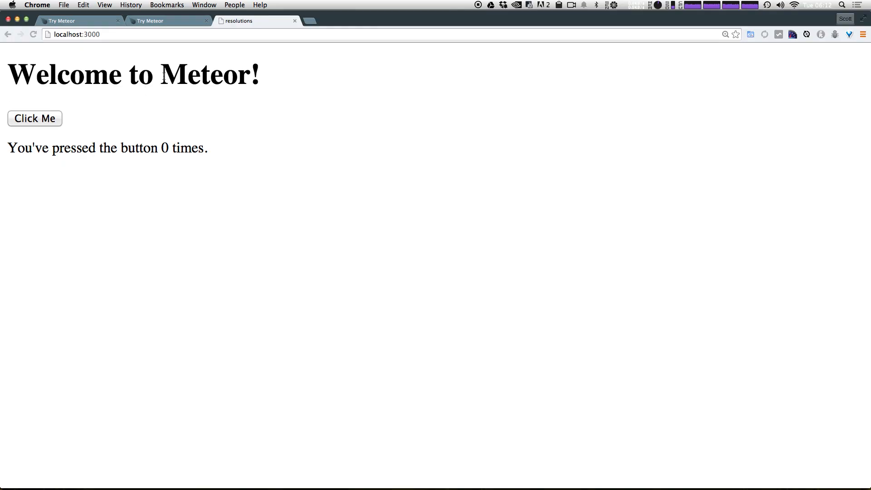
- Open localhost:3000 in an incognito window to compare counters, then return to the main window
{"action": "left_click", "coordinate": [76, 34]}
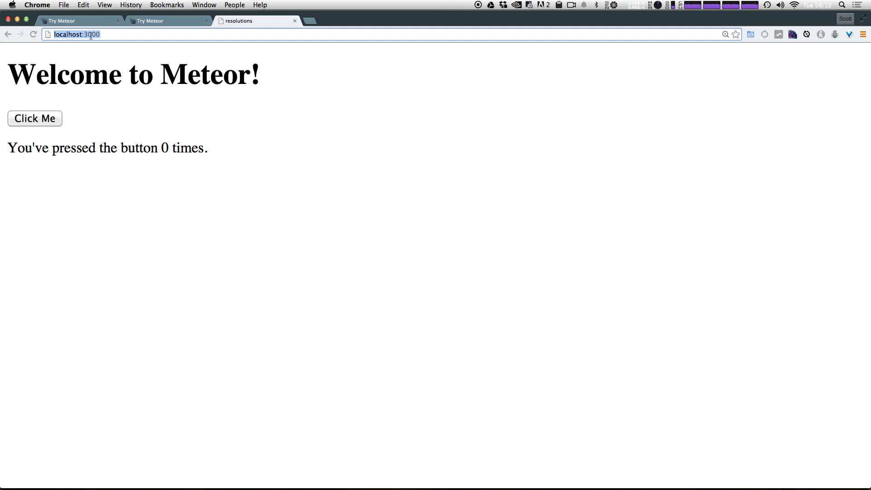
{"action": "mouse_move", "coordinate": [125, 142]}
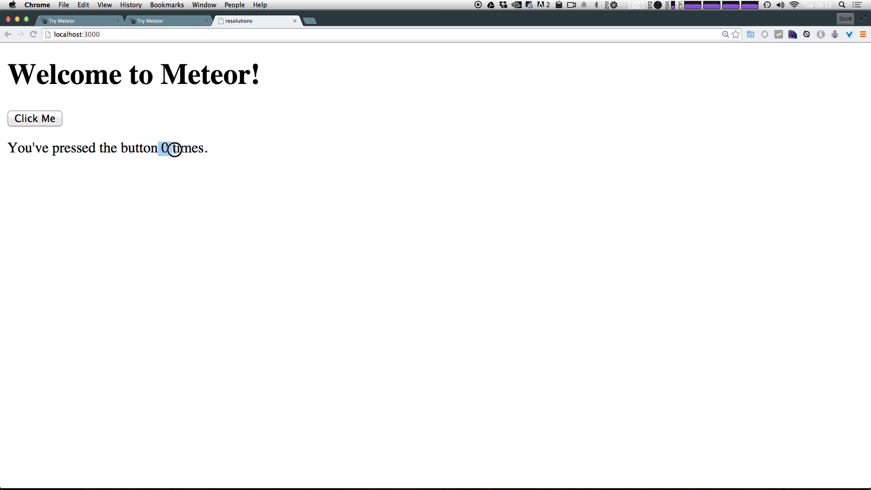
{"action": "left_click", "coordinate": [34, 118]}
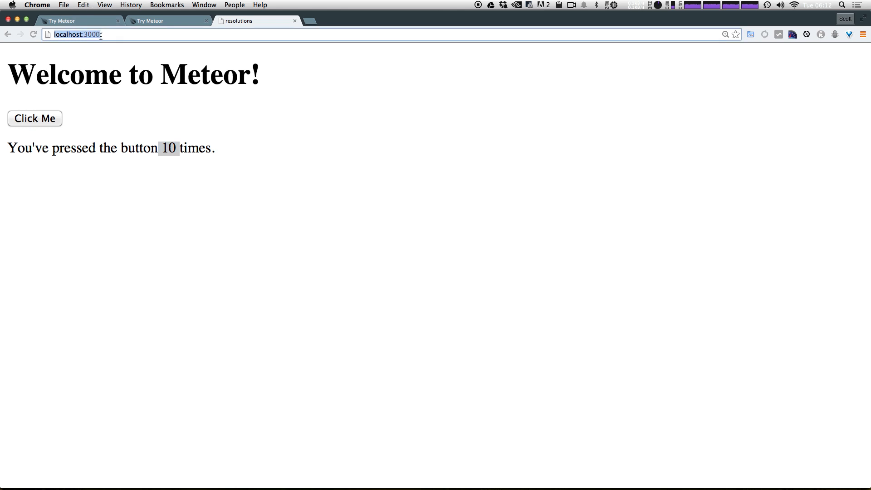
{"action": "key", "text": "cmd+shift+n"}
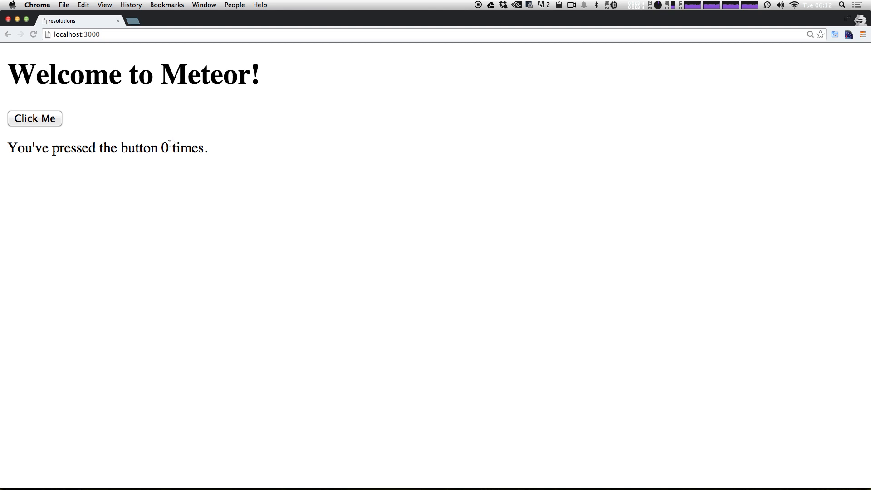
{"action": "double_click", "coordinate": [165, 148]}
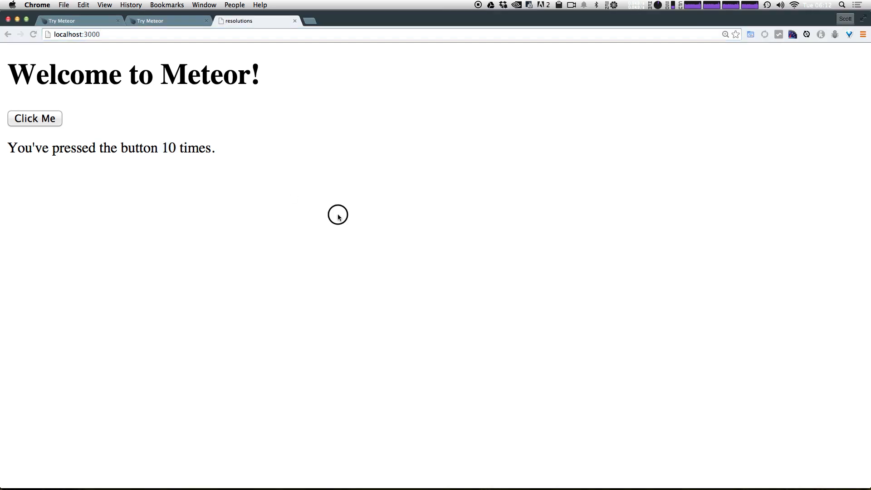
{"action": "mouse_move", "coordinate": [193, 165]}
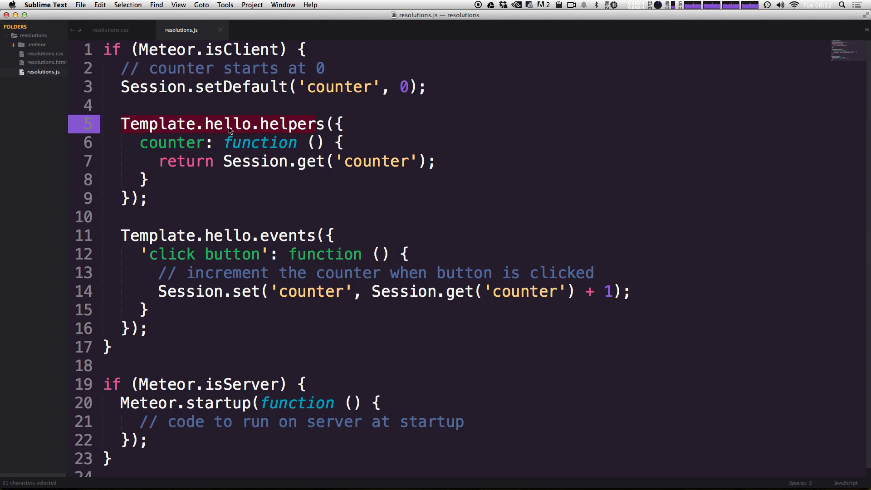
{"action": "mouse_move", "coordinate": [219, 171]}
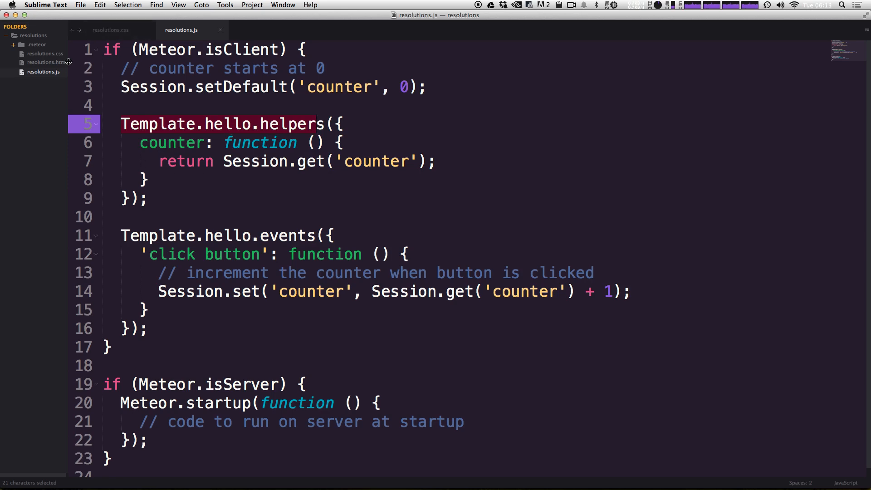
- Match the {{counter}} placeholder in resolutions.html to the counter helper in resolutions.js
{"action": "left_click", "coordinate": [185, 29]}
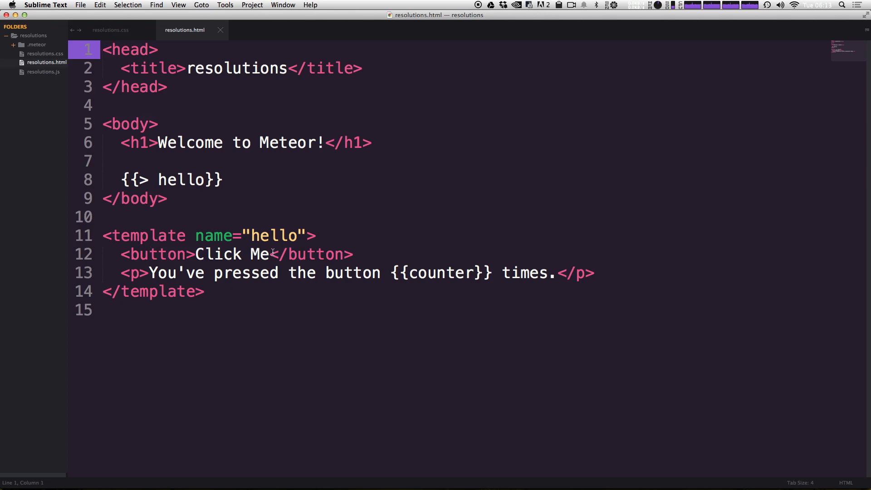
{"action": "double_click", "coordinate": [440, 273]}
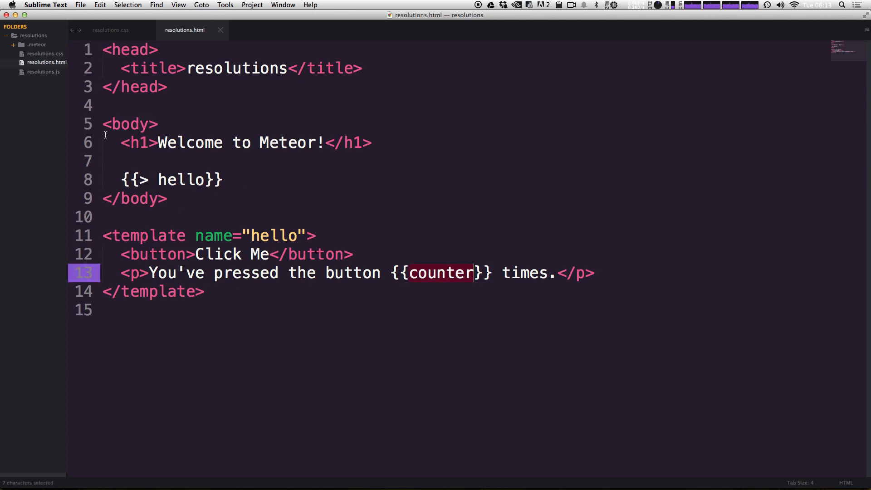
{"action": "left_click", "coordinate": [253, 29]}
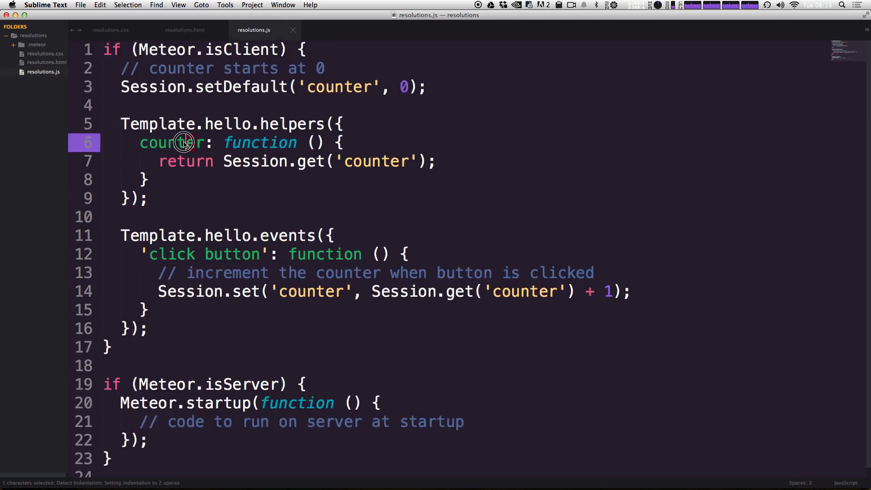
{"action": "double_click", "coordinate": [172, 143]}
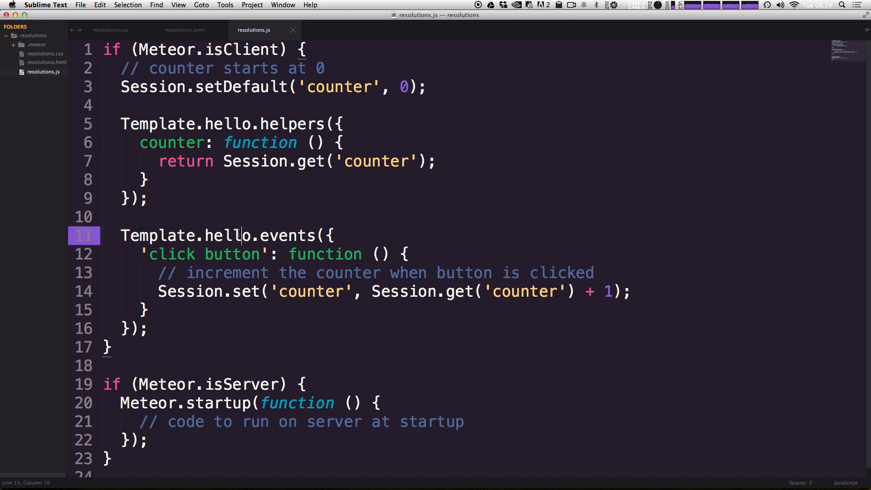
- Review the click-button event handler and its Session.set increment statement in resolutions.js
{"action": "double_click", "coordinate": [287, 235]}
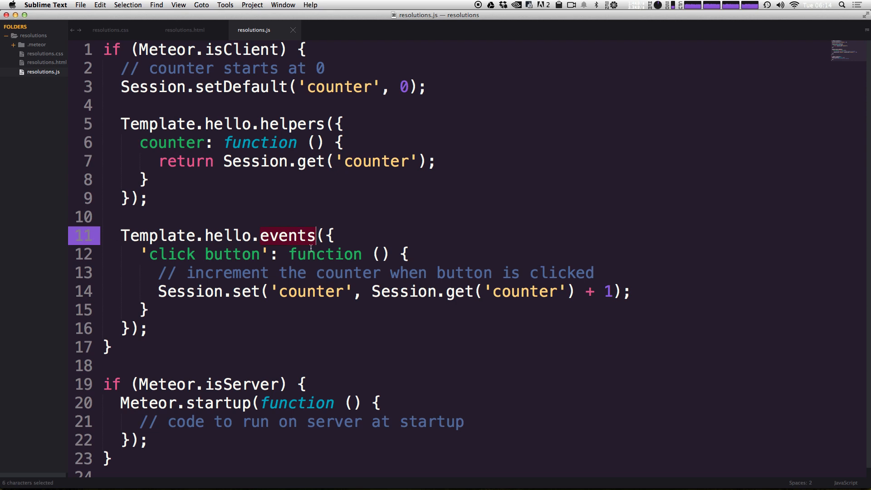
{"action": "double_click", "coordinate": [171, 254]}
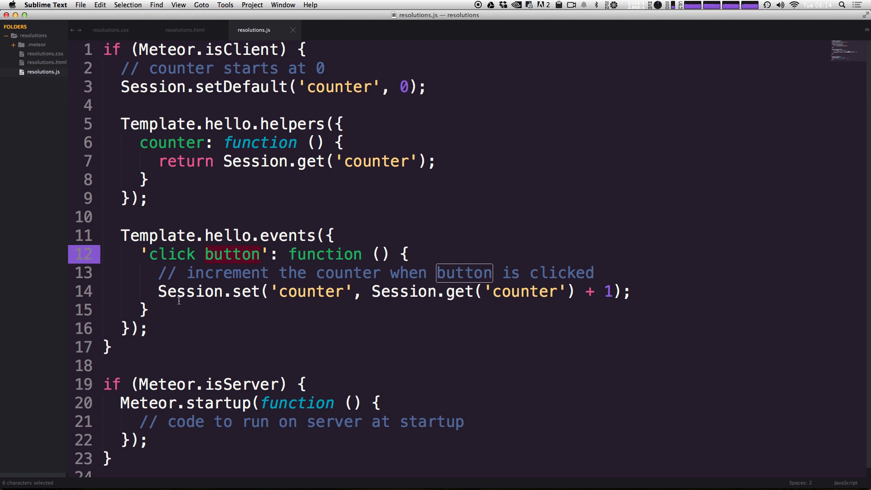
{"action": "double_click", "coordinate": [312, 291]}
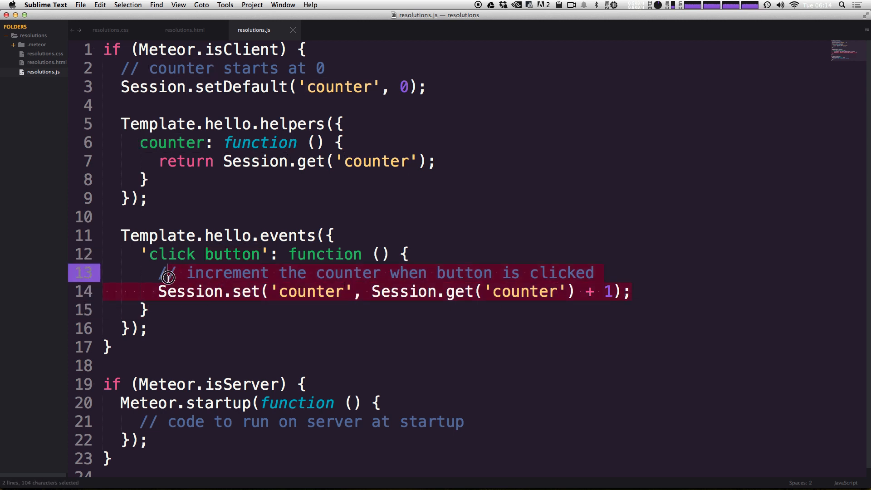
{"action": "left_click", "coordinate": [161, 291]}
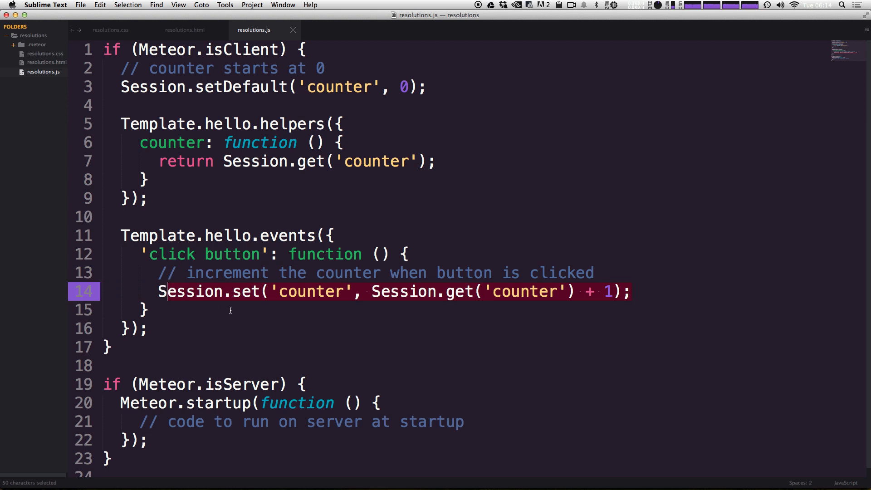
{"action": "scroll", "scroll_direction": "down", "scroll_amount": 3}
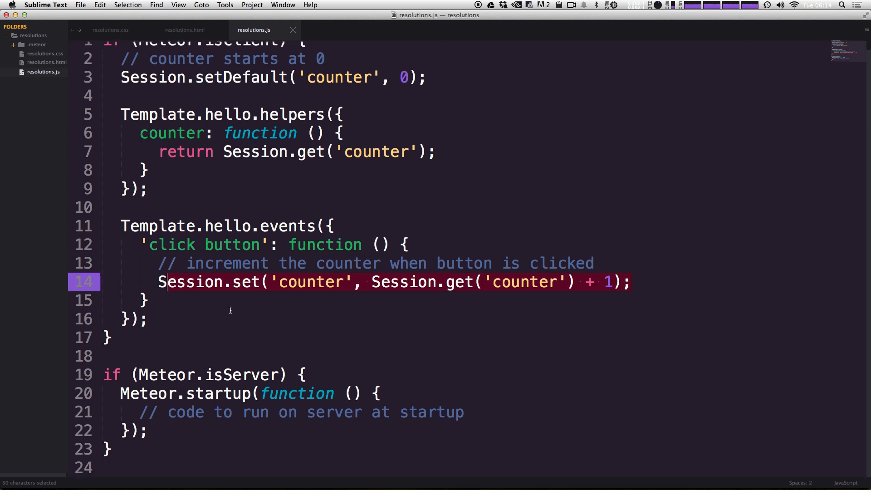
{"action": "scroll", "scroll_direction": "up", "scroll_amount": 3}
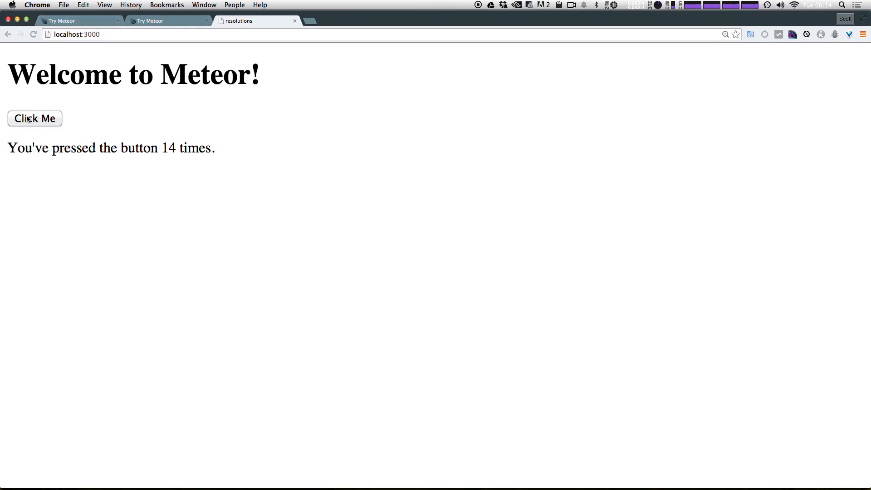
- Click the button to reach 15 presses, peek at the Try Meteor tab, and return to the app
{"action": "left_click", "coordinate": [35, 118]}
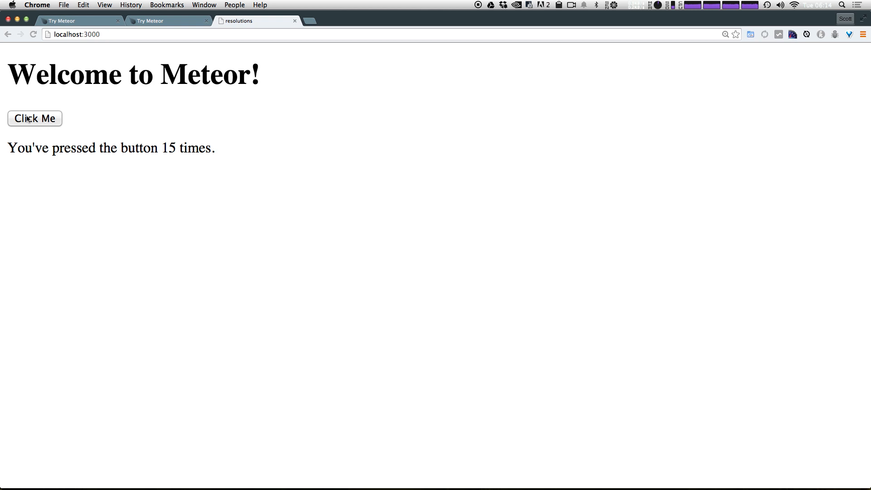
{"action": "left_click", "coordinate": [167, 21]}
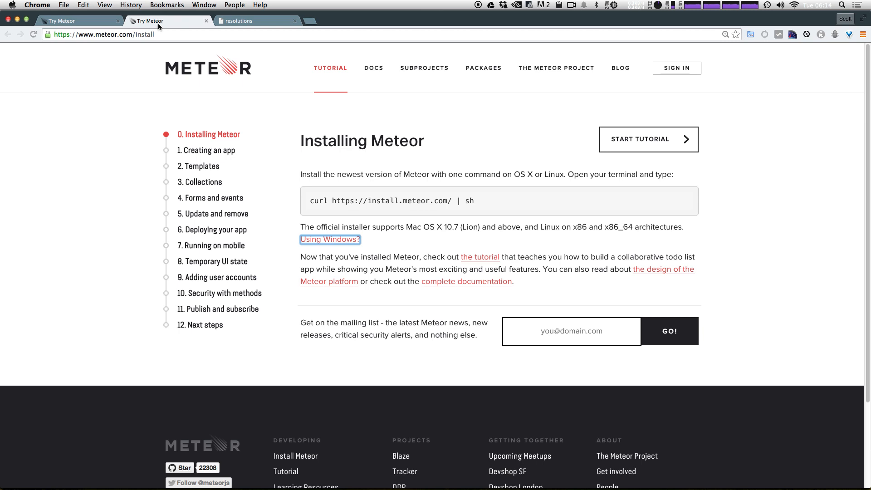
{"action": "left_click", "coordinate": [239, 21]}
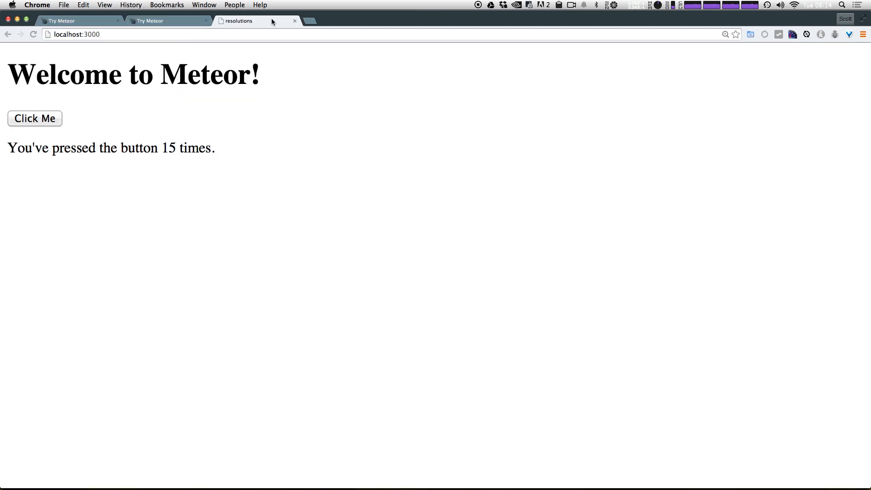